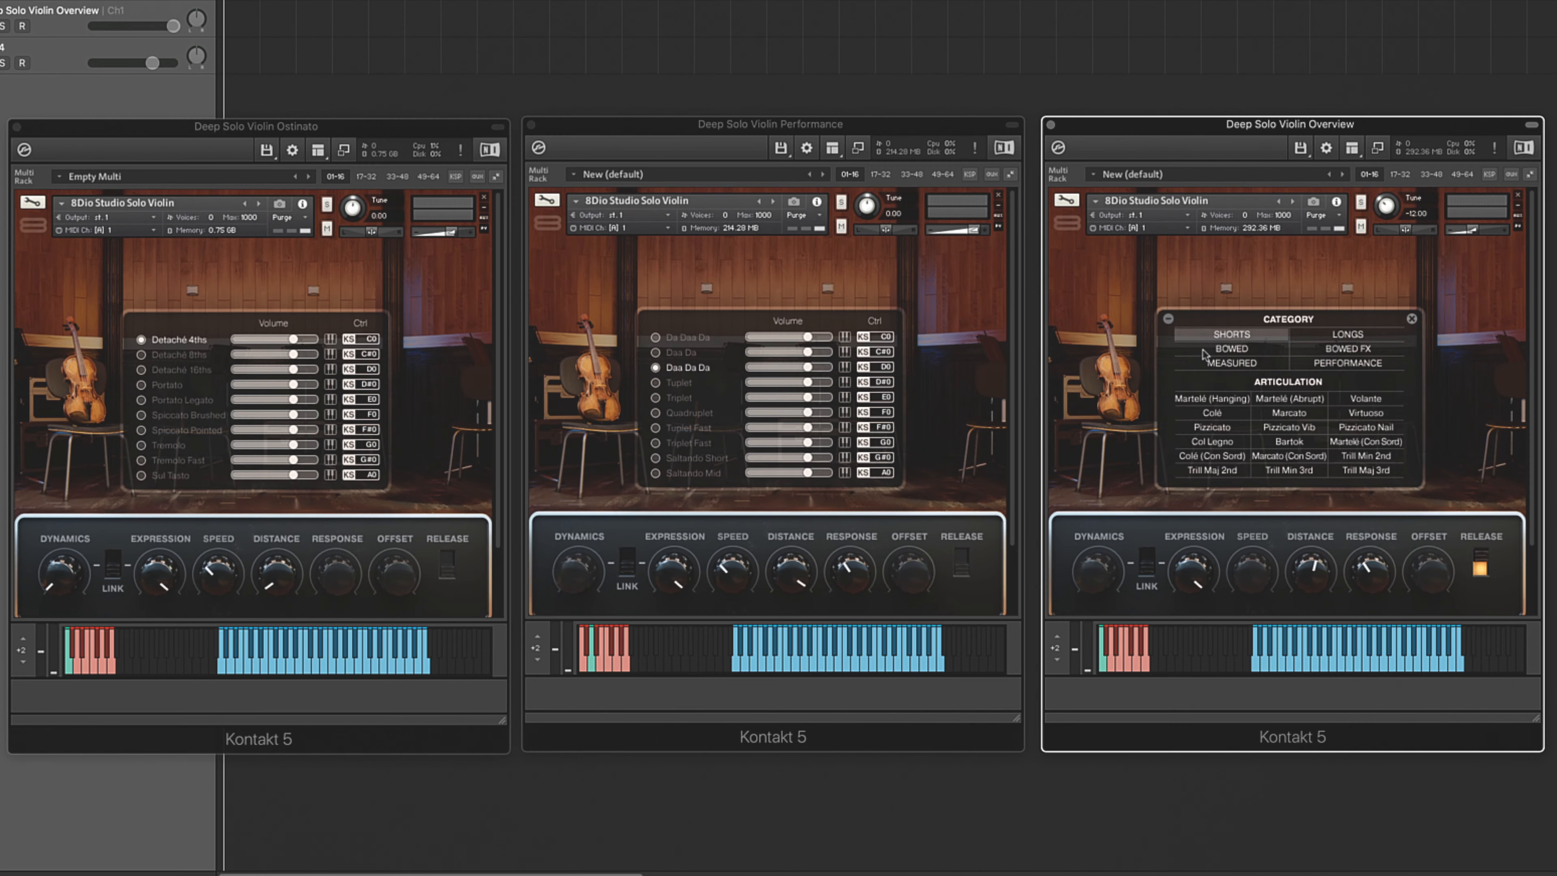
Select Spiccato Brushed as the Ostinato violin's active articulation in place of Detaché 4ths
{"action": "left_click", "coordinate": [1229, 362]}
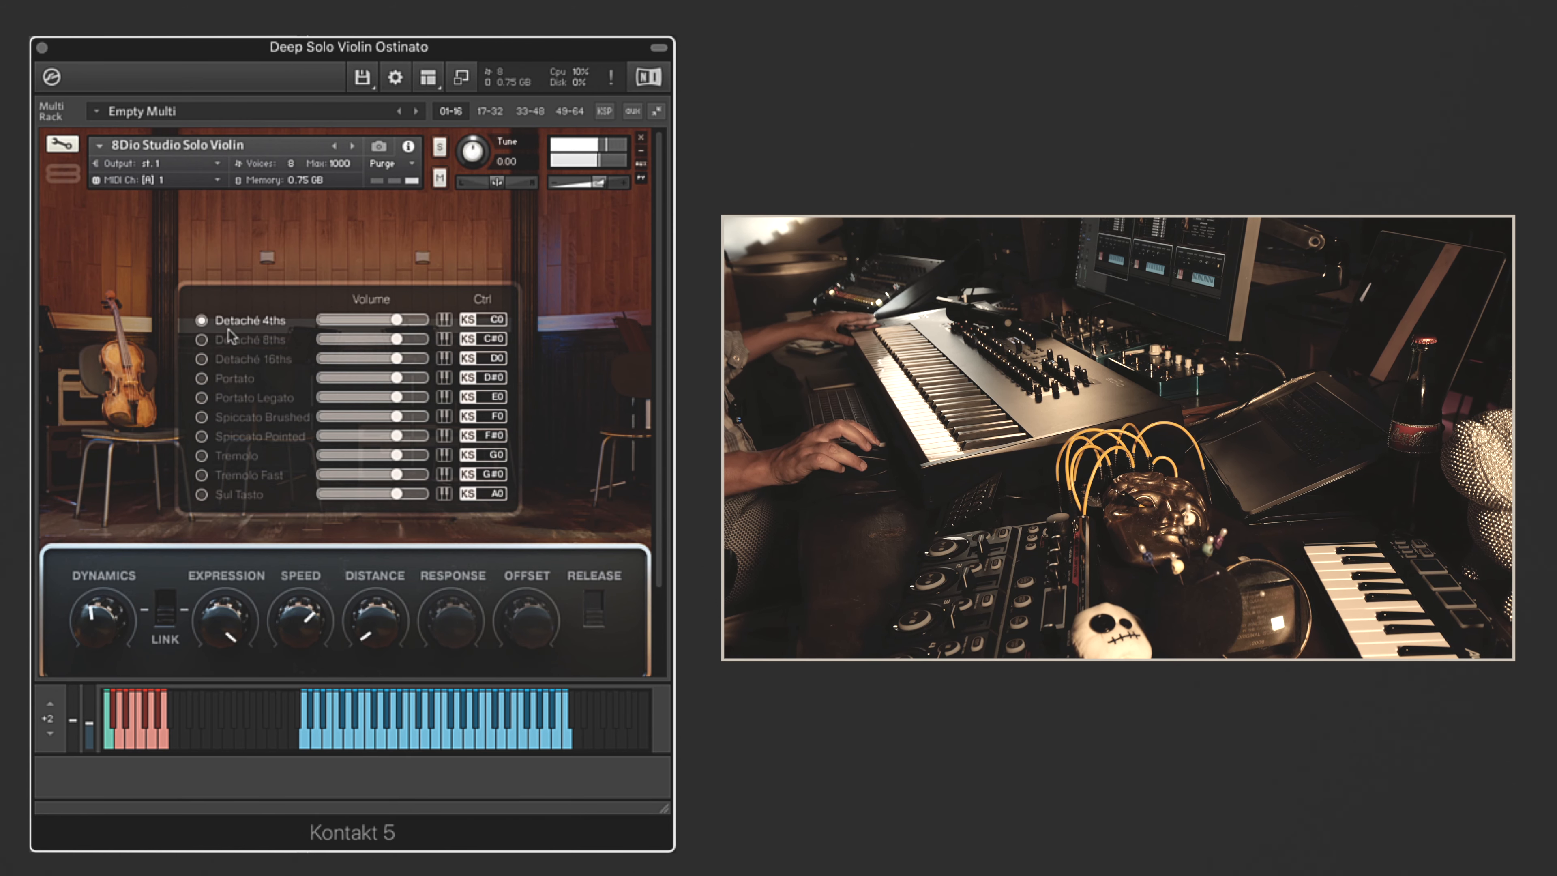
{"action": "left_click", "coordinate": [203, 339]}
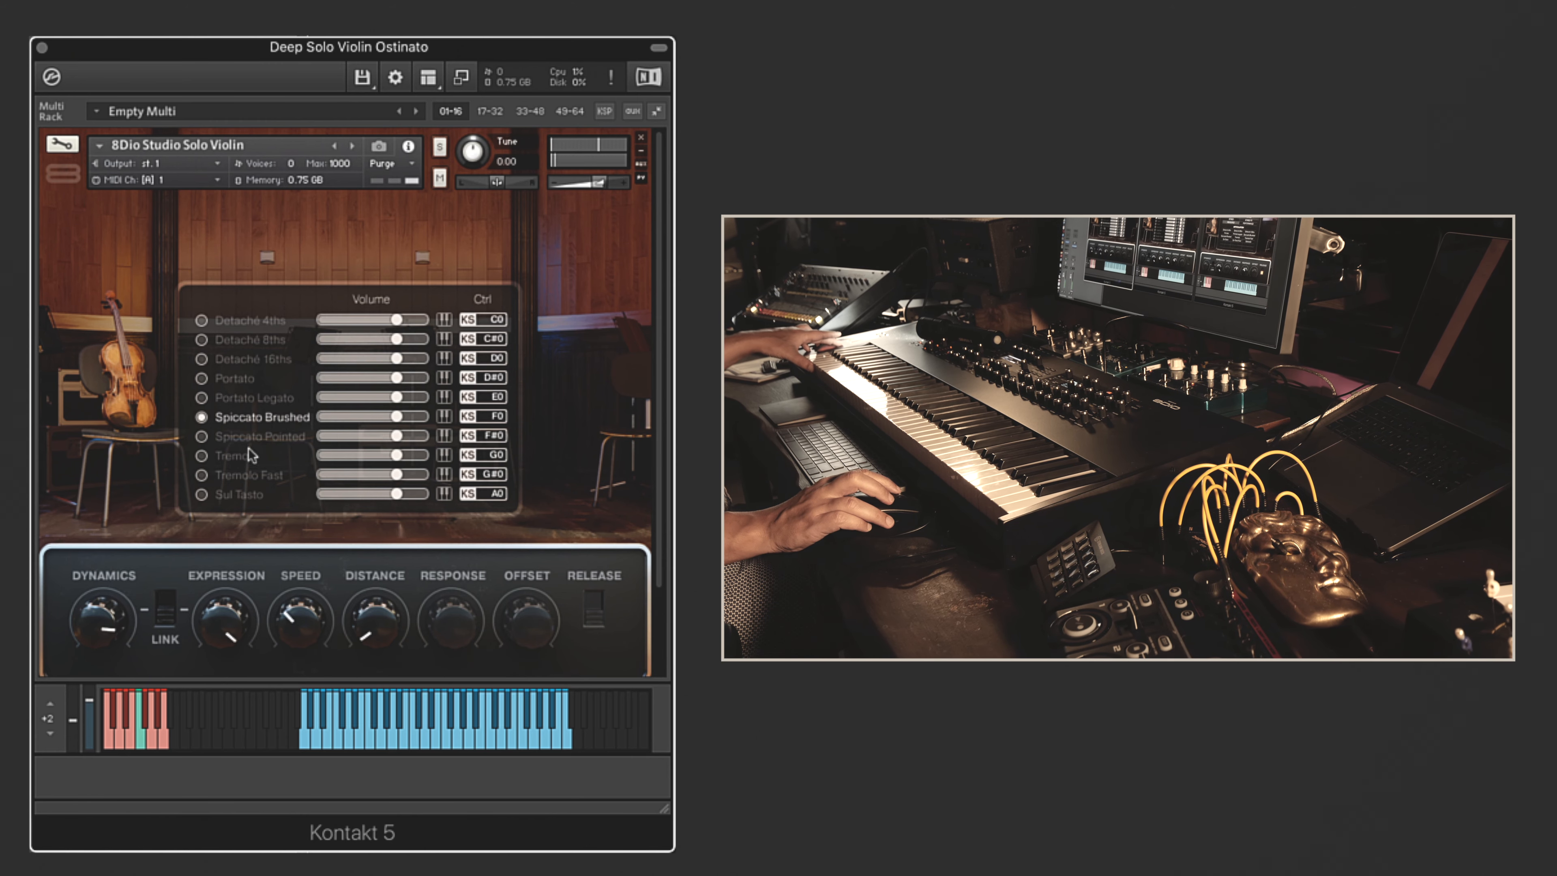
Select Tremolo as the active articulation, replacing Spiccato Brushed
{"action": "left_click", "coordinate": [203, 436]}
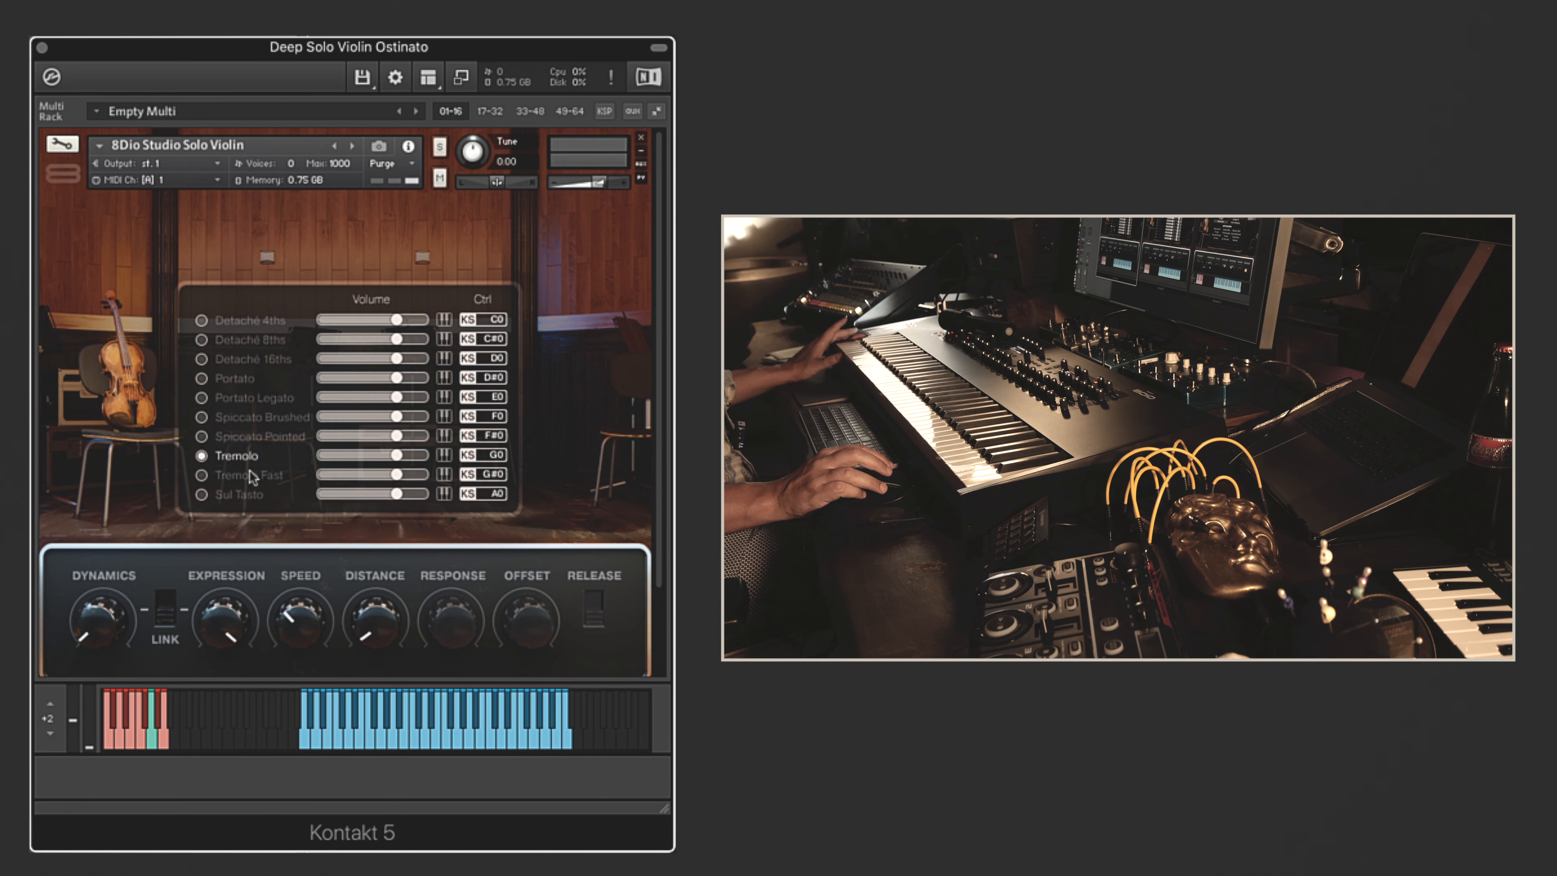
Reassign the last keyswitch slots to Sul Tasto Fast and Saltando from the Measured category
{"action": "left_click", "coordinate": [203, 494]}
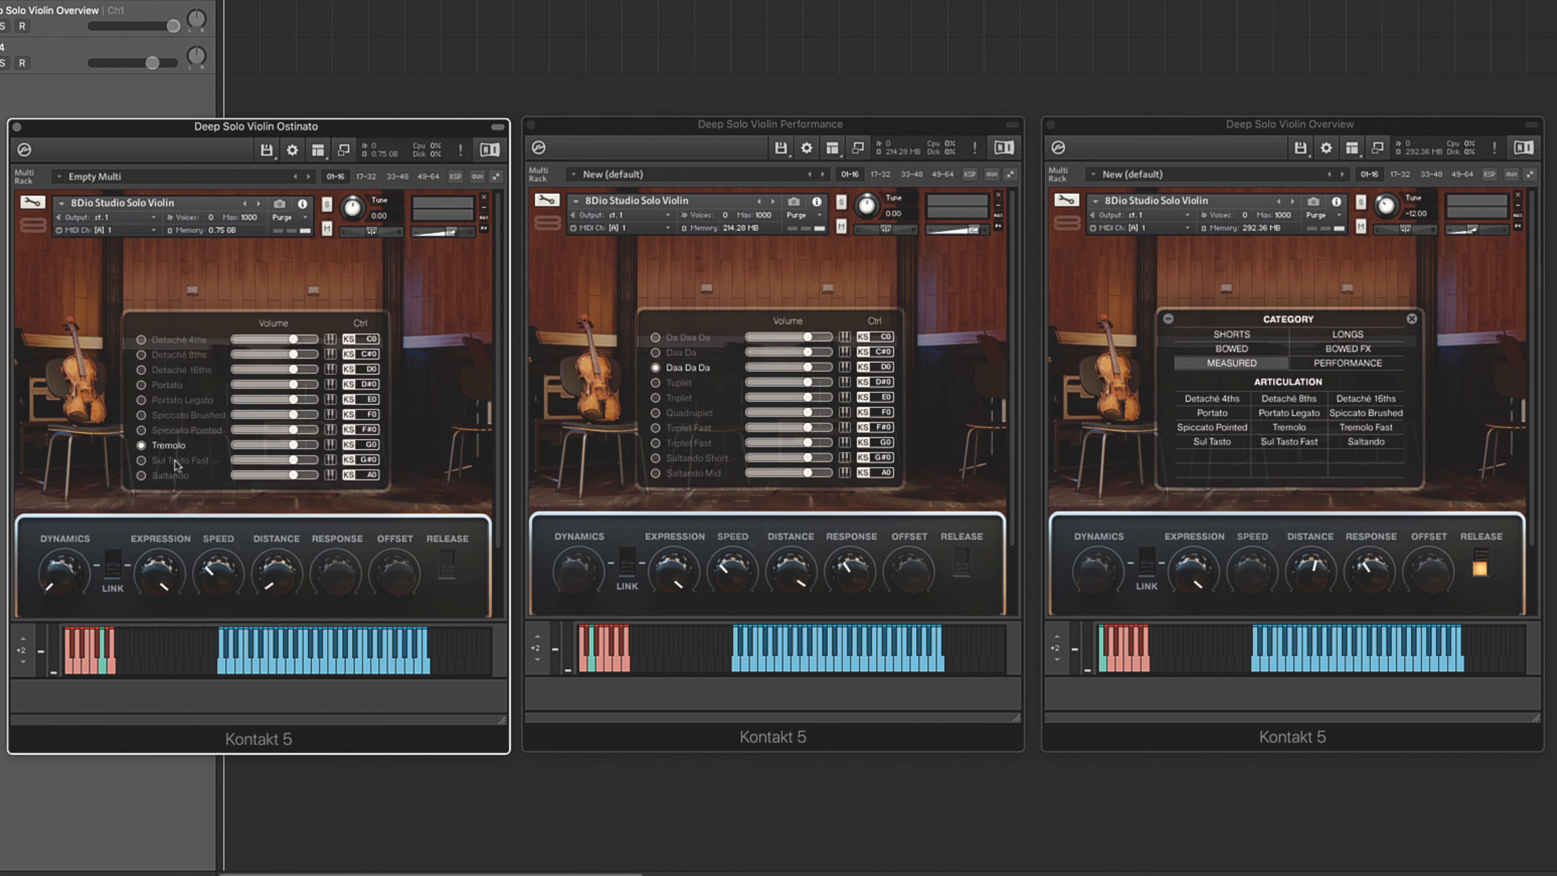
Return the Ostinato violin to the Detaché 4ths articulation
{"action": "left_click", "coordinate": [141, 460]}
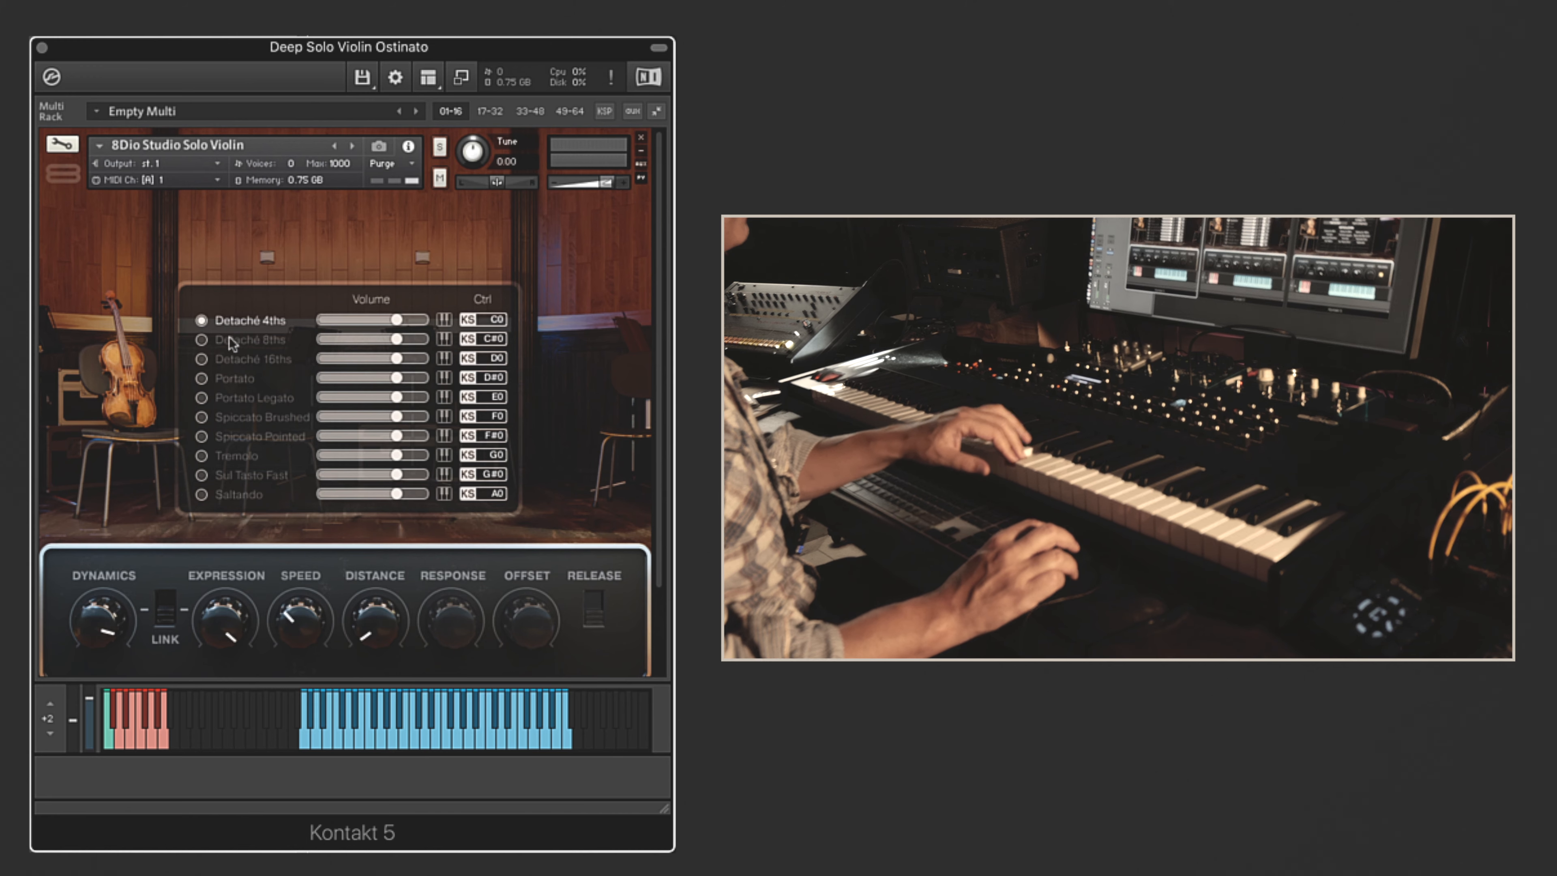
Step through Detaché 8ths, Detaché 16ths, Portato Legato, Spiccato Brushed, Tremolo and Saltando, auditioning each
{"action": "left_click", "coordinate": [203, 339]}
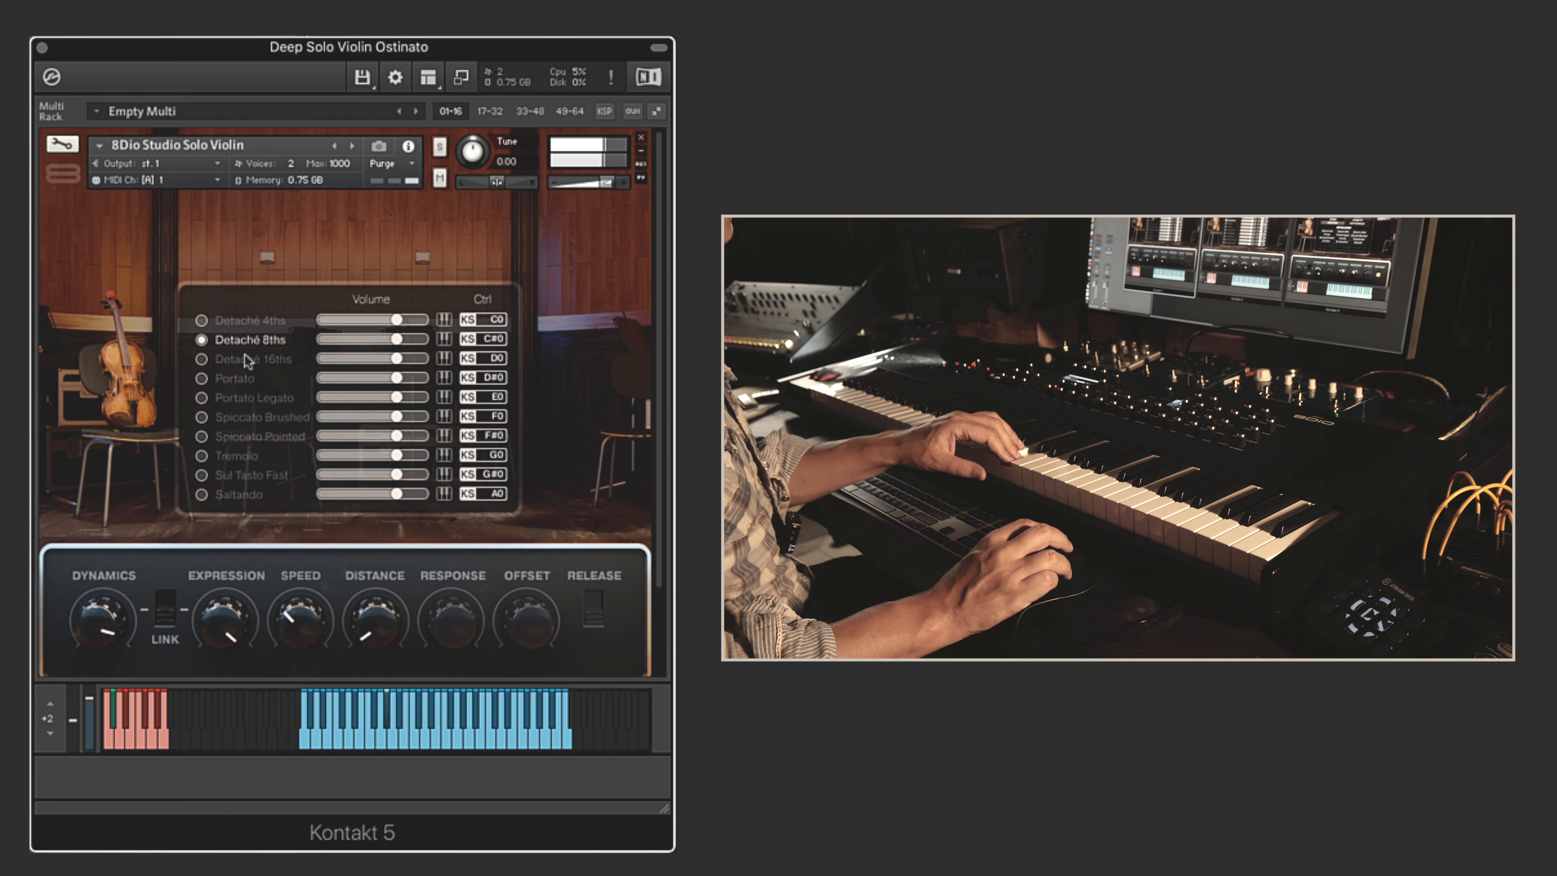
{"action": "left_click", "coordinate": [203, 359]}
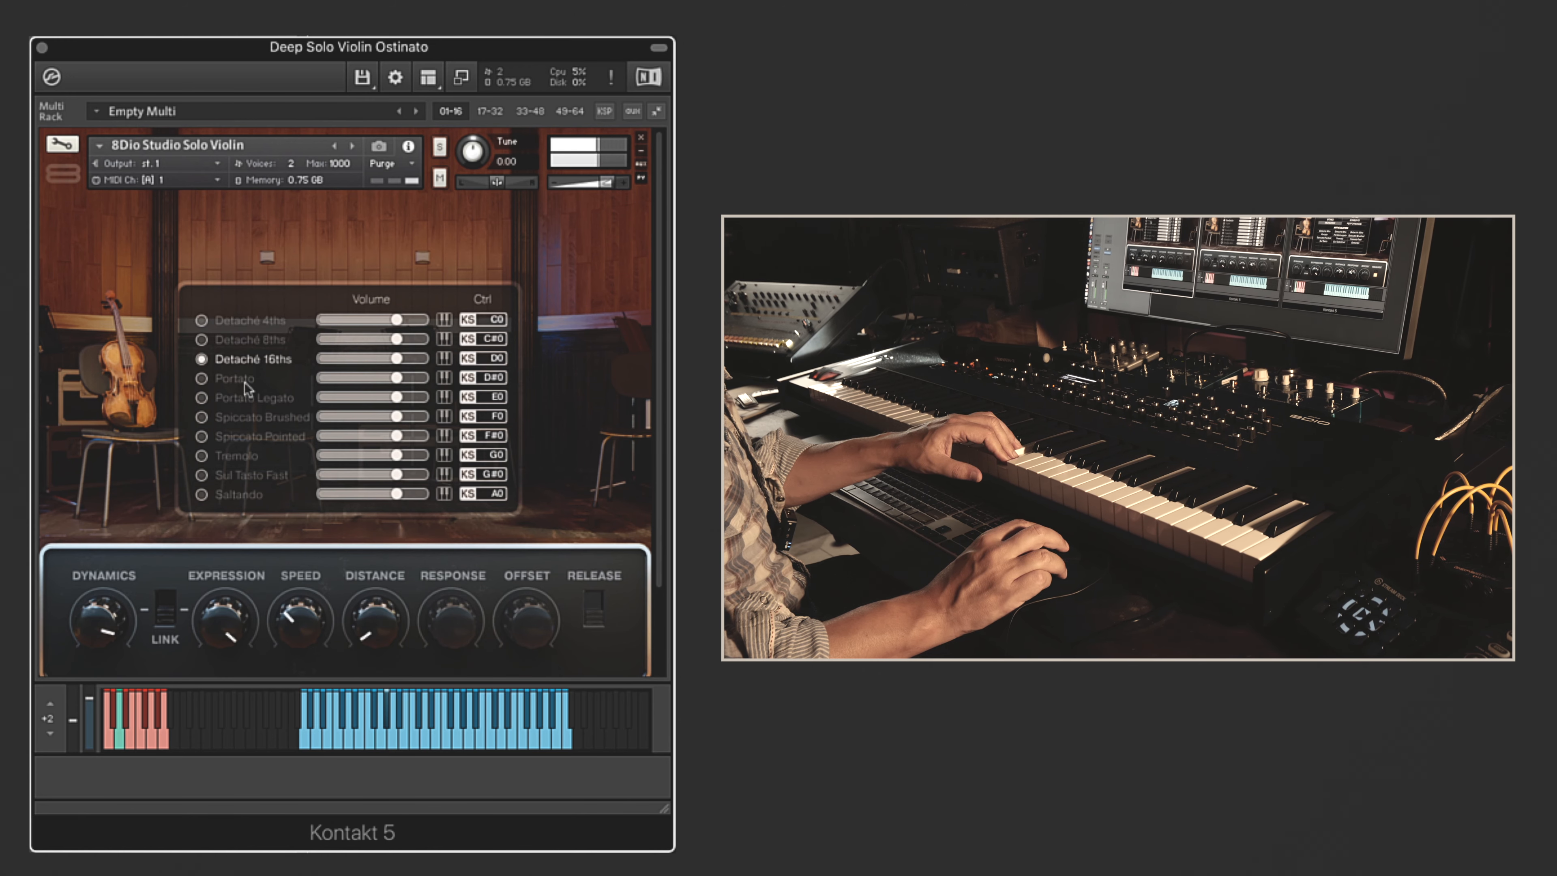
{"action": "left_click", "coordinate": [203, 397]}
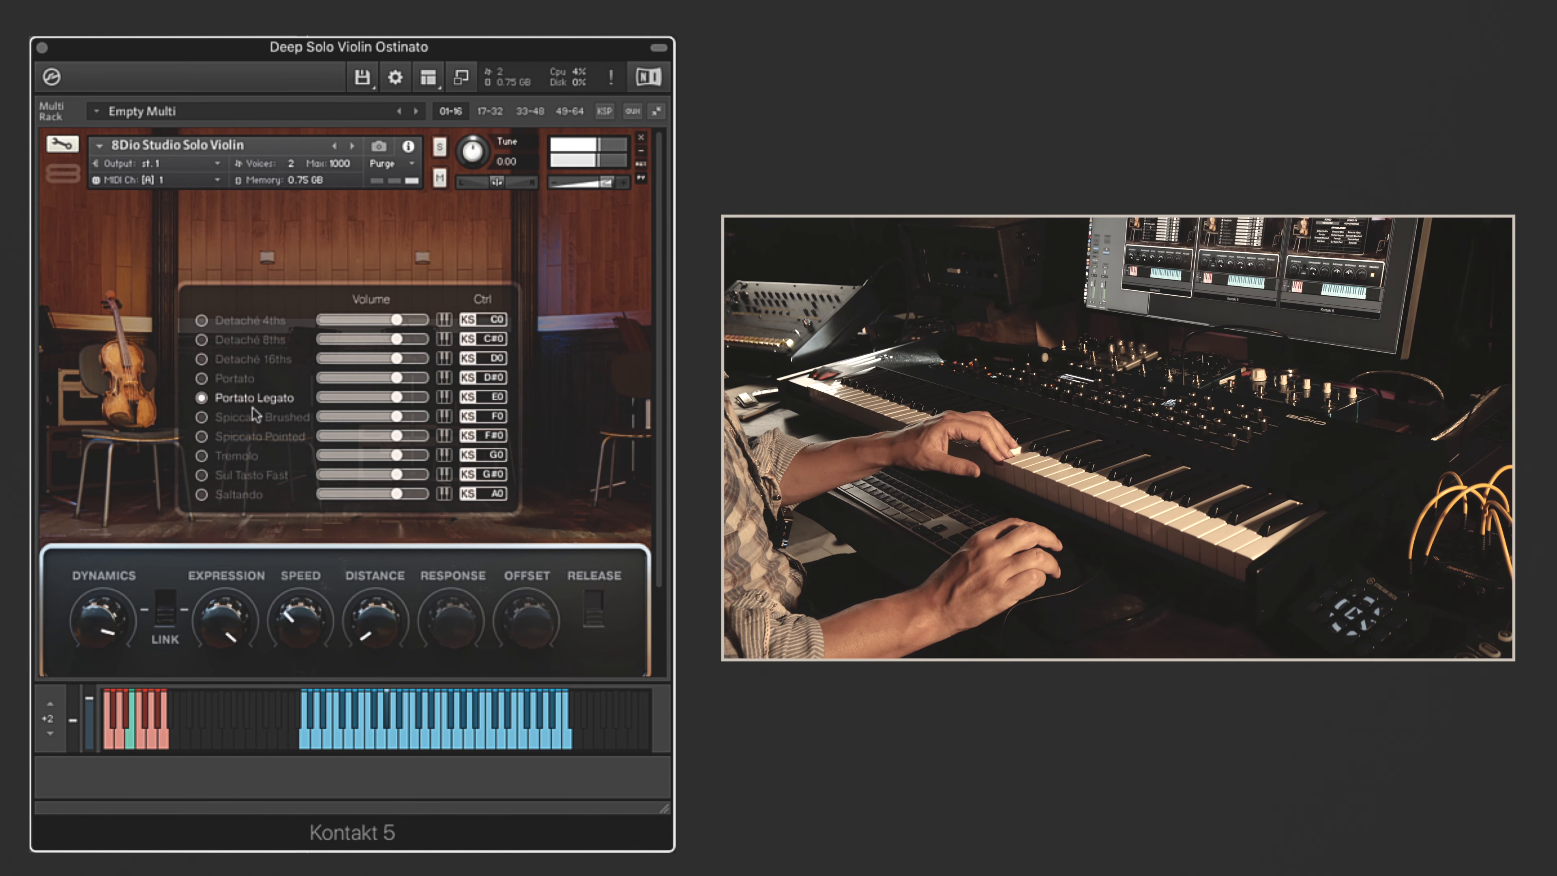
{"action": "left_click", "coordinate": [203, 416]}
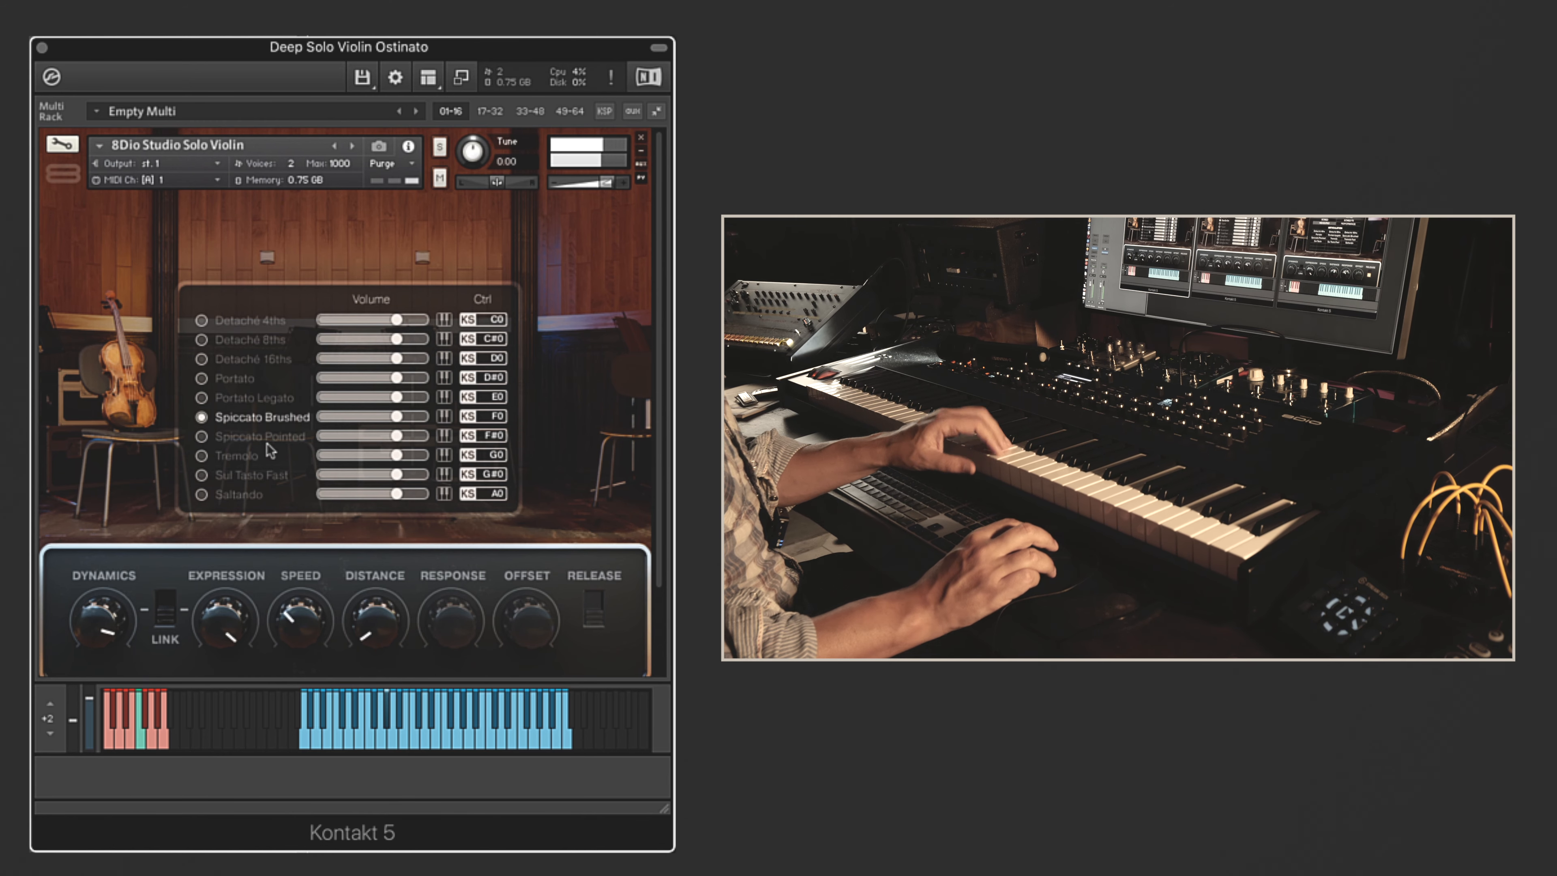
{"action": "left_click", "coordinate": [202, 455]}
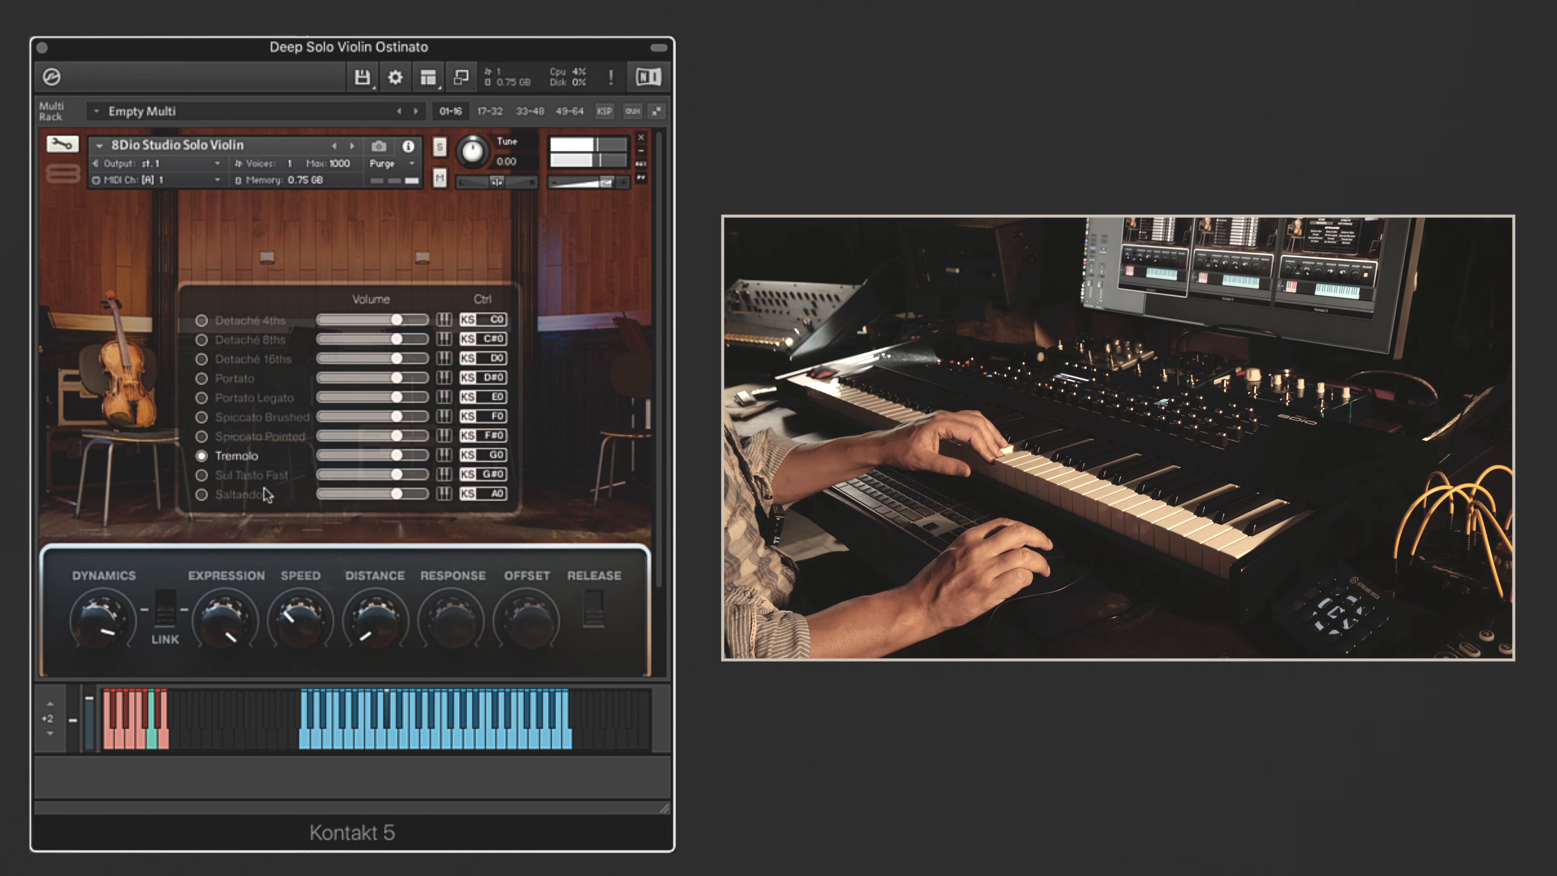
{"action": "left_click", "coordinate": [203, 494]}
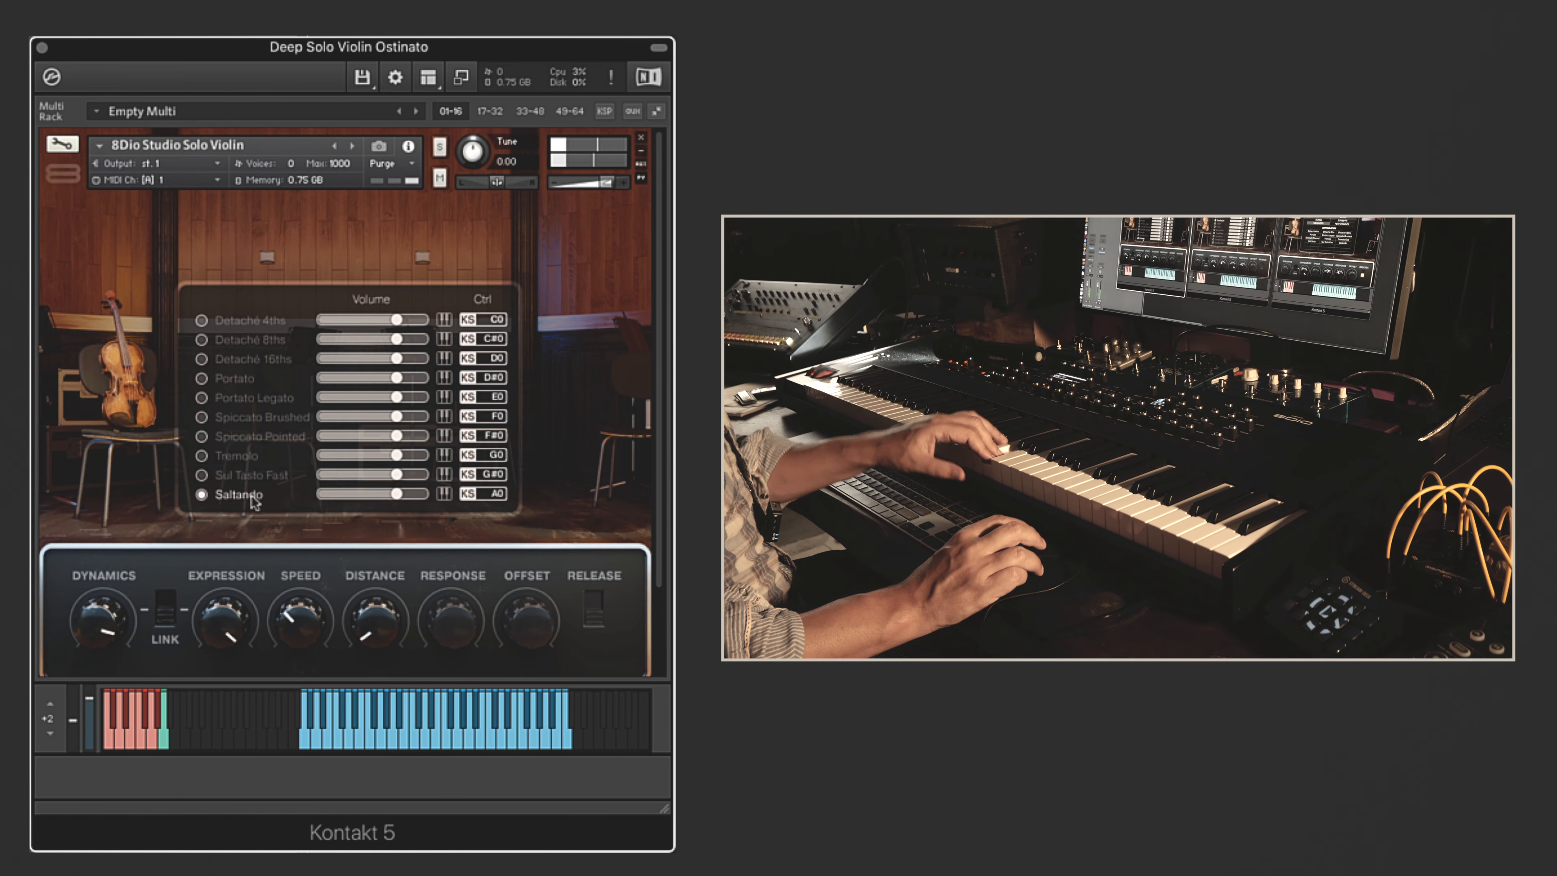